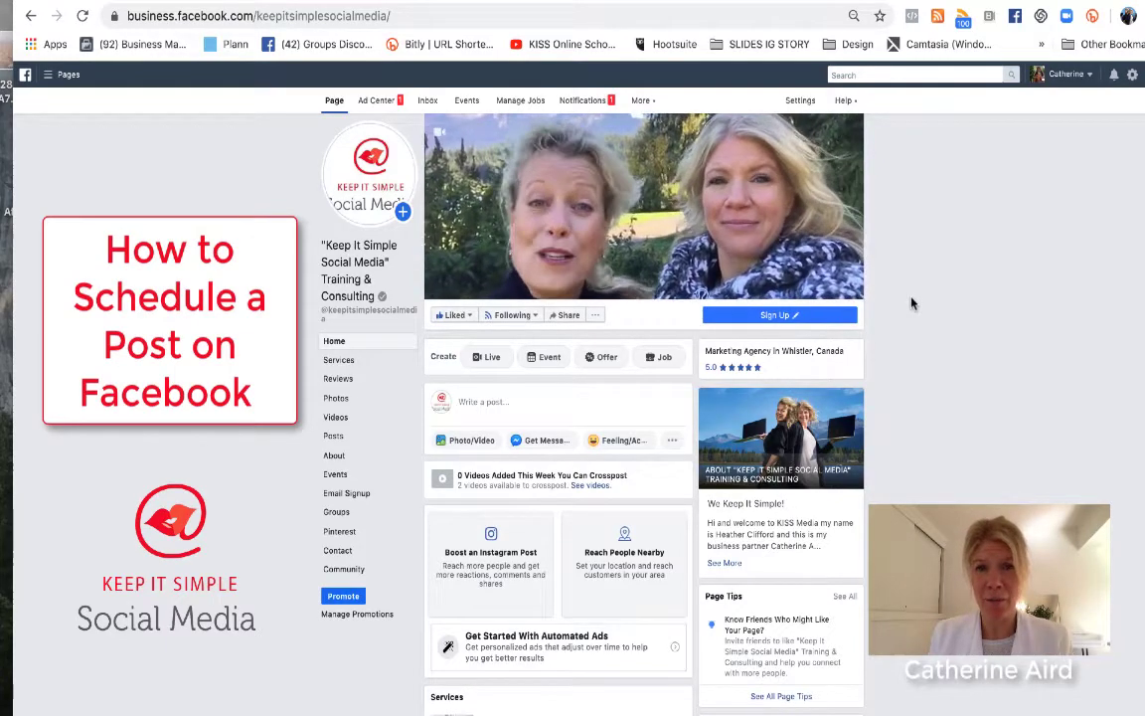
Draft a new page post with the National Dog Day caption and attach a photo from the Desktop.
left_click(497, 401)
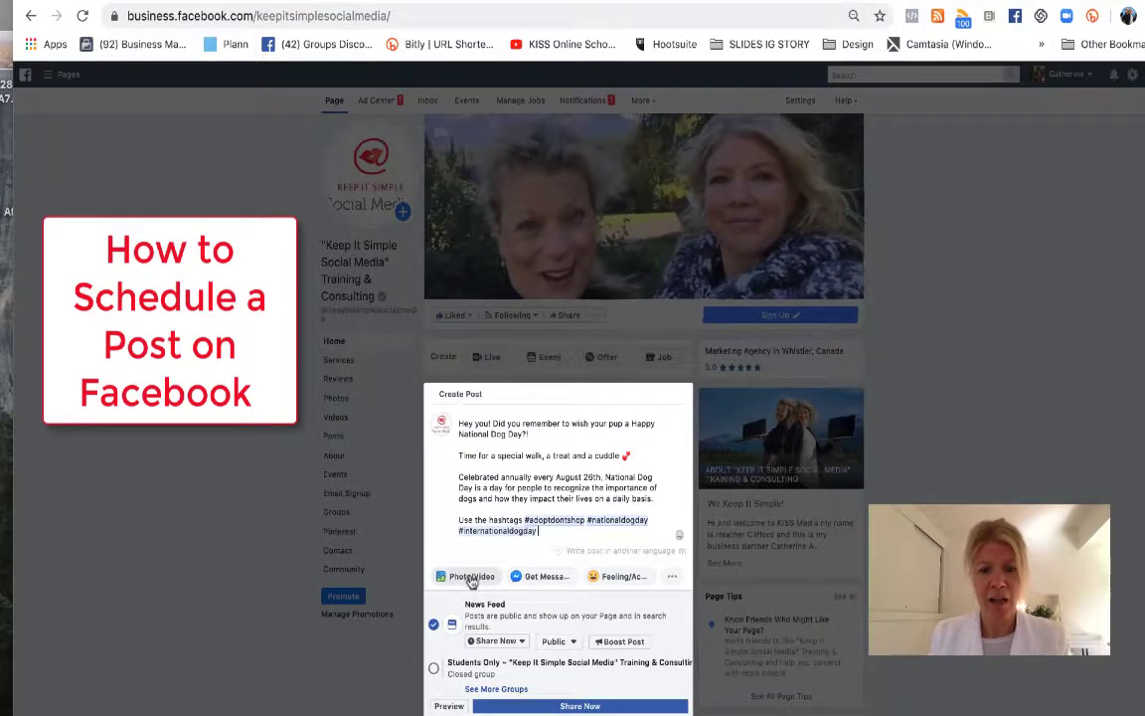
left_click(465, 576)
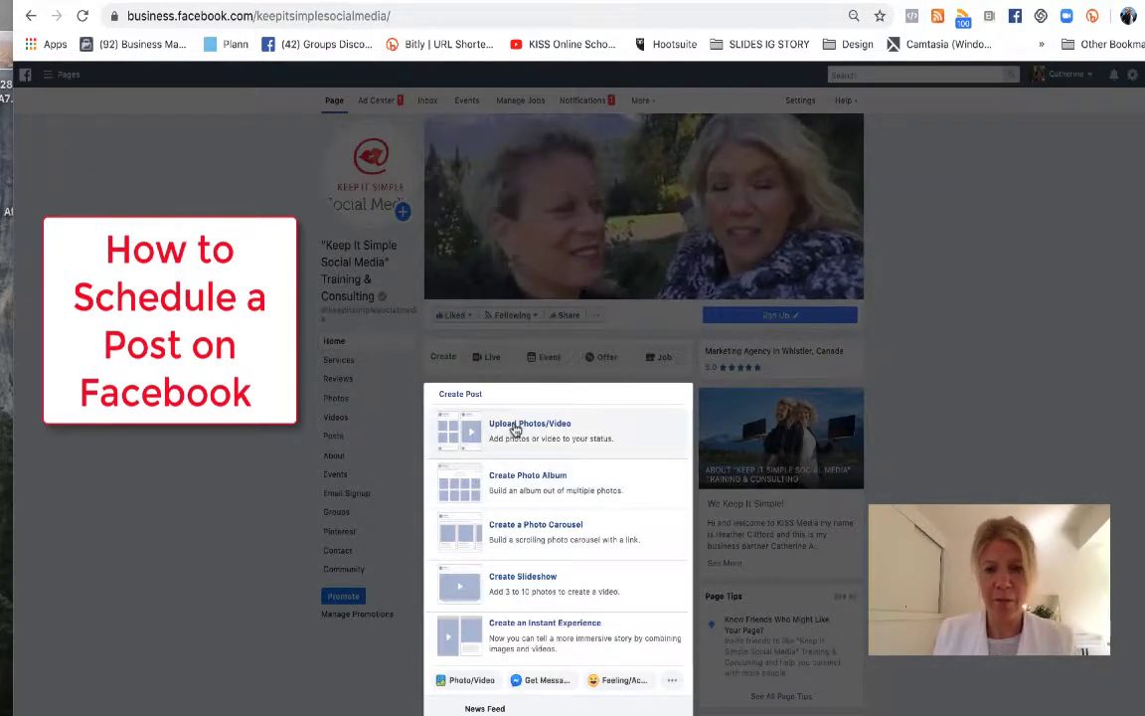
left_click(529, 430)
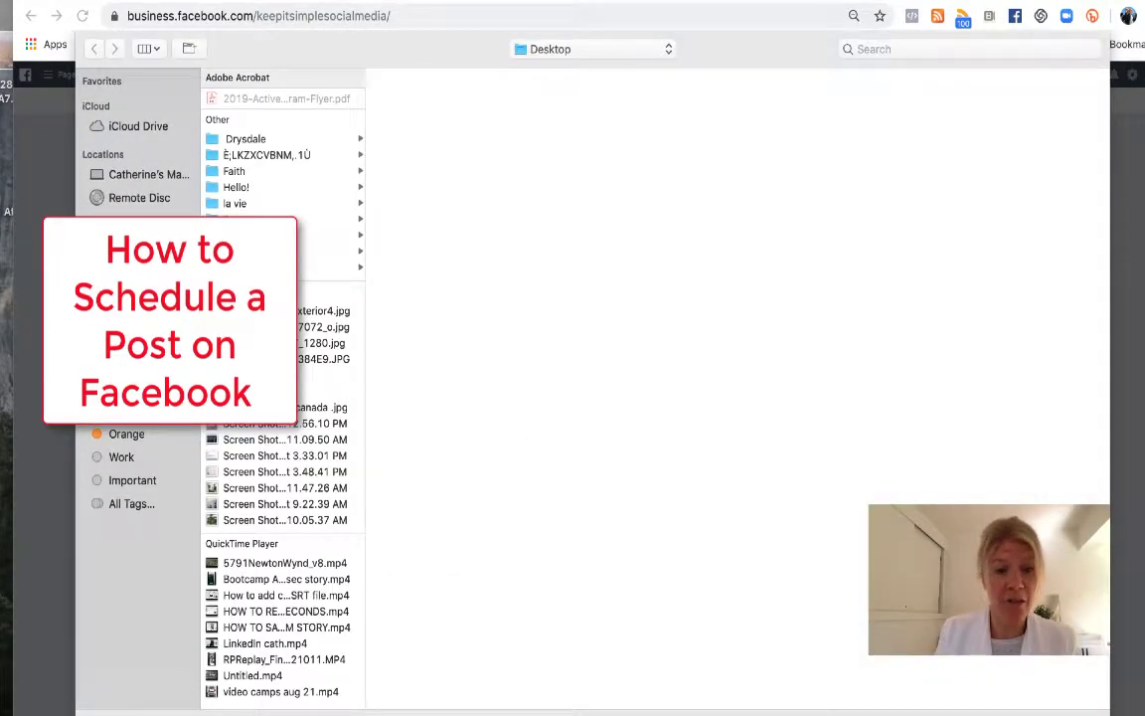
left_click(288, 374)
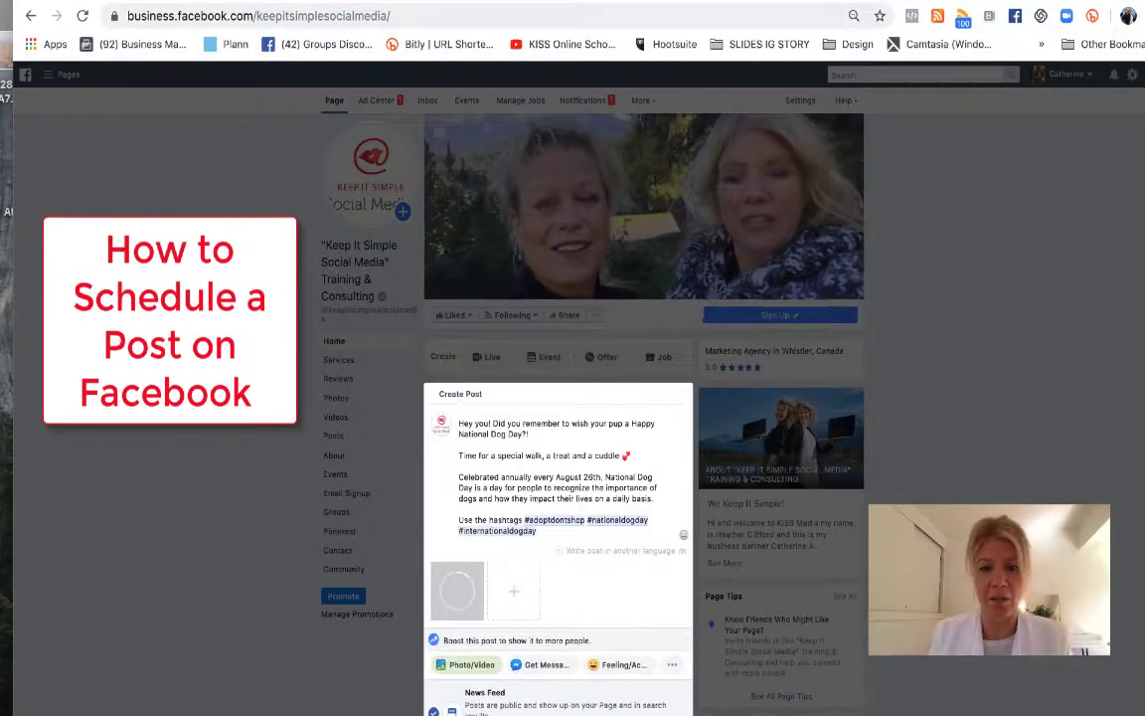
scroll("down", 3)
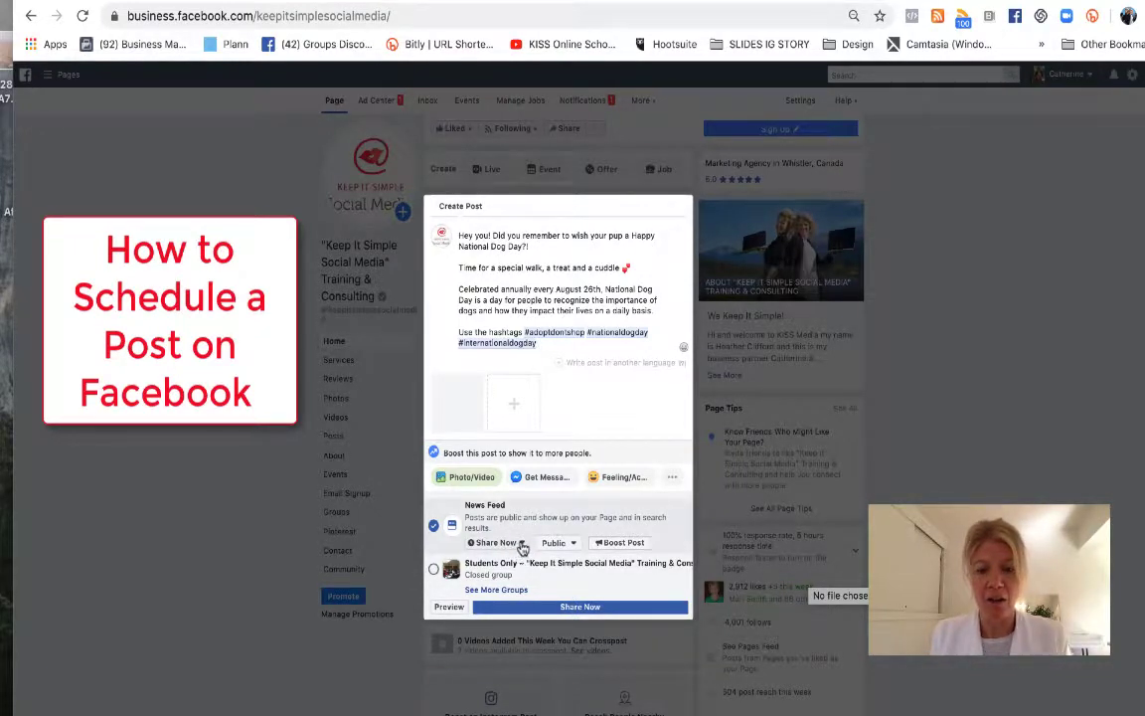
Switch the post from Share Now to Schedule, pick the publish date and time, and confirm.
left_click(524, 541)
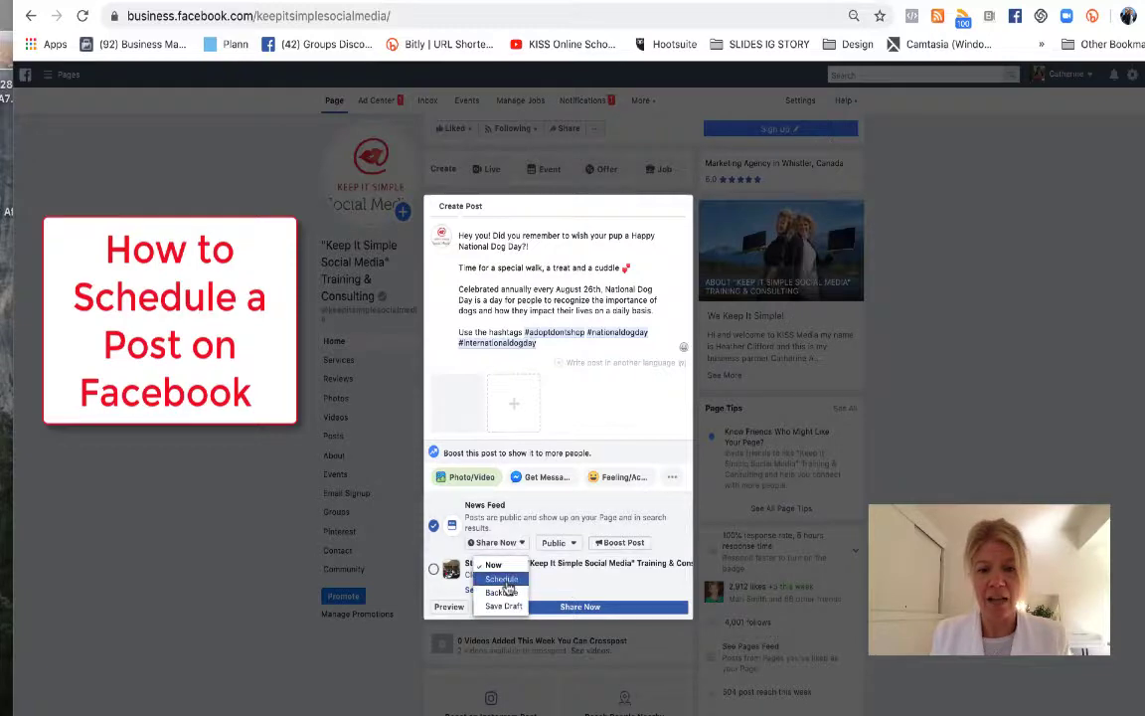
left_click(501, 579)
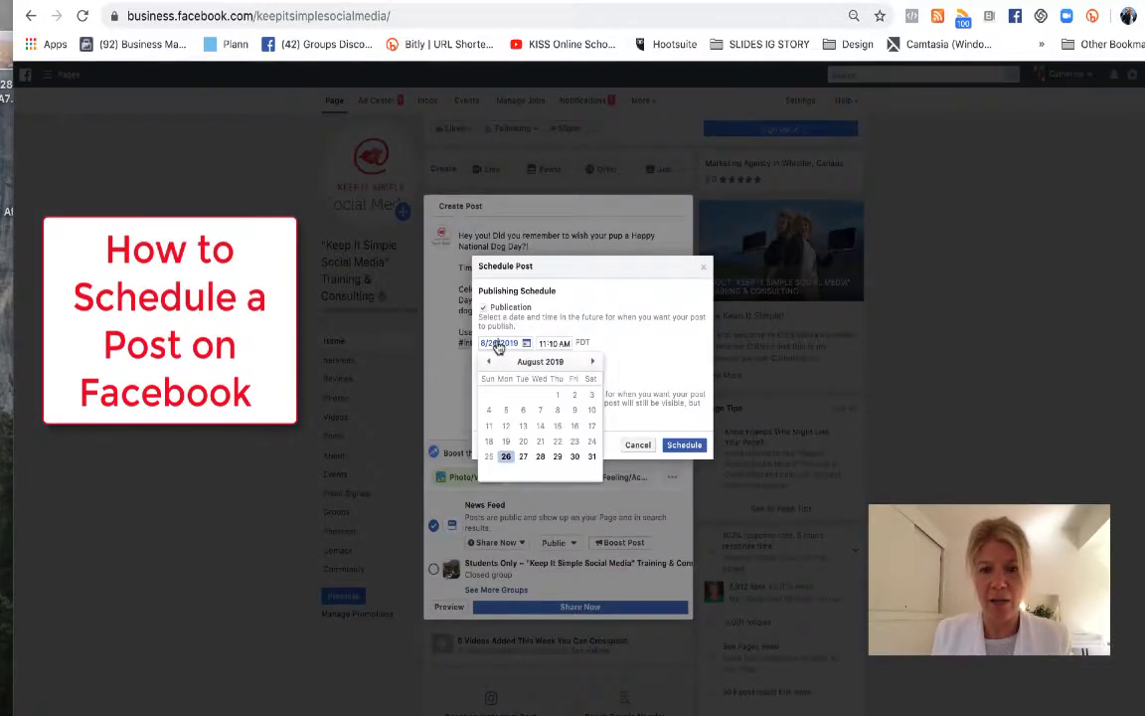
left_click(505, 455)
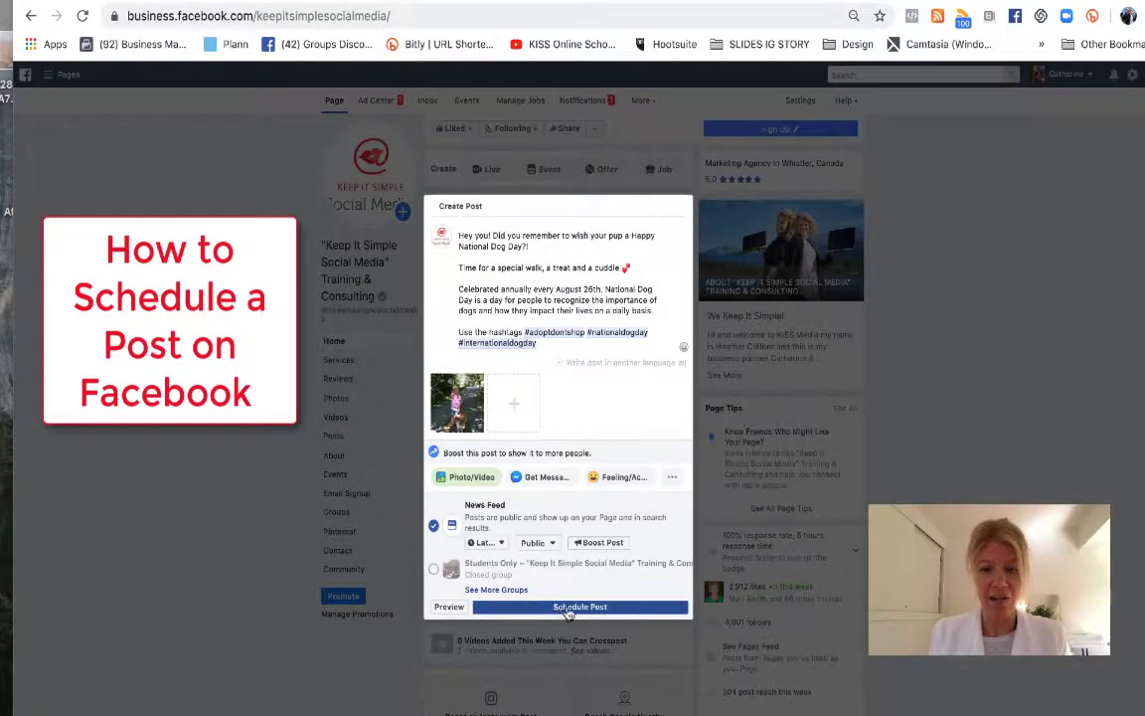
left_click(580, 606)
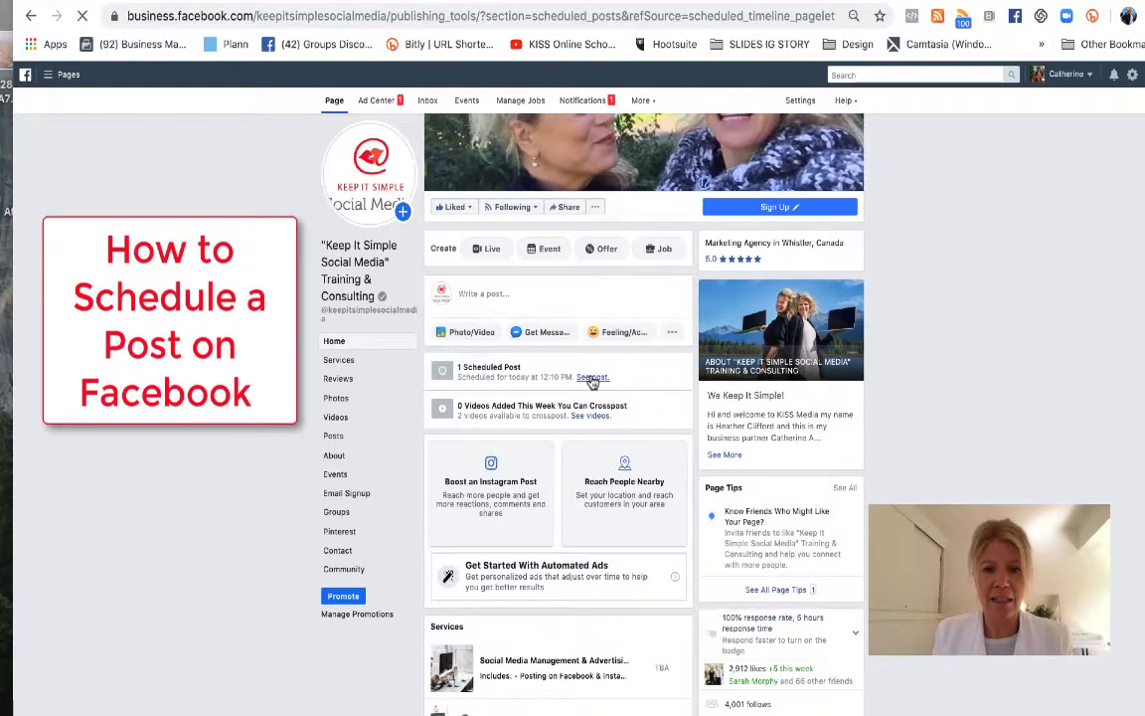
From the 1 Scheduled Post link, view the list, check its Actions, and preview the post.
left_click(593, 378)
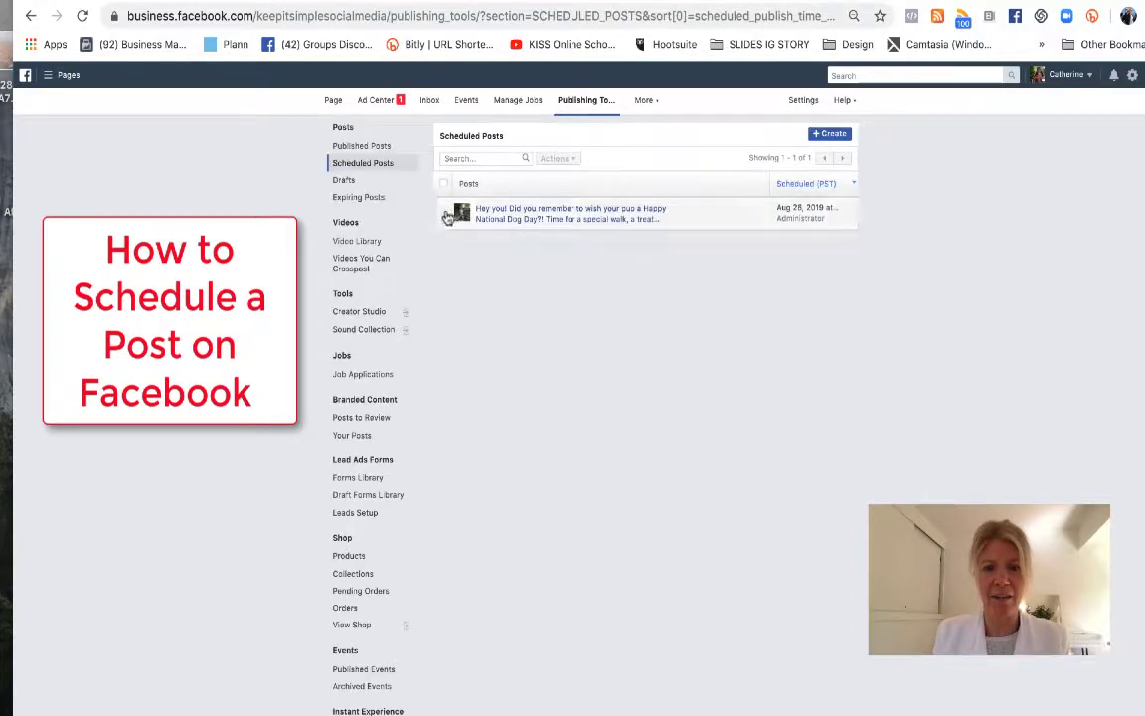
left_click(556, 159)
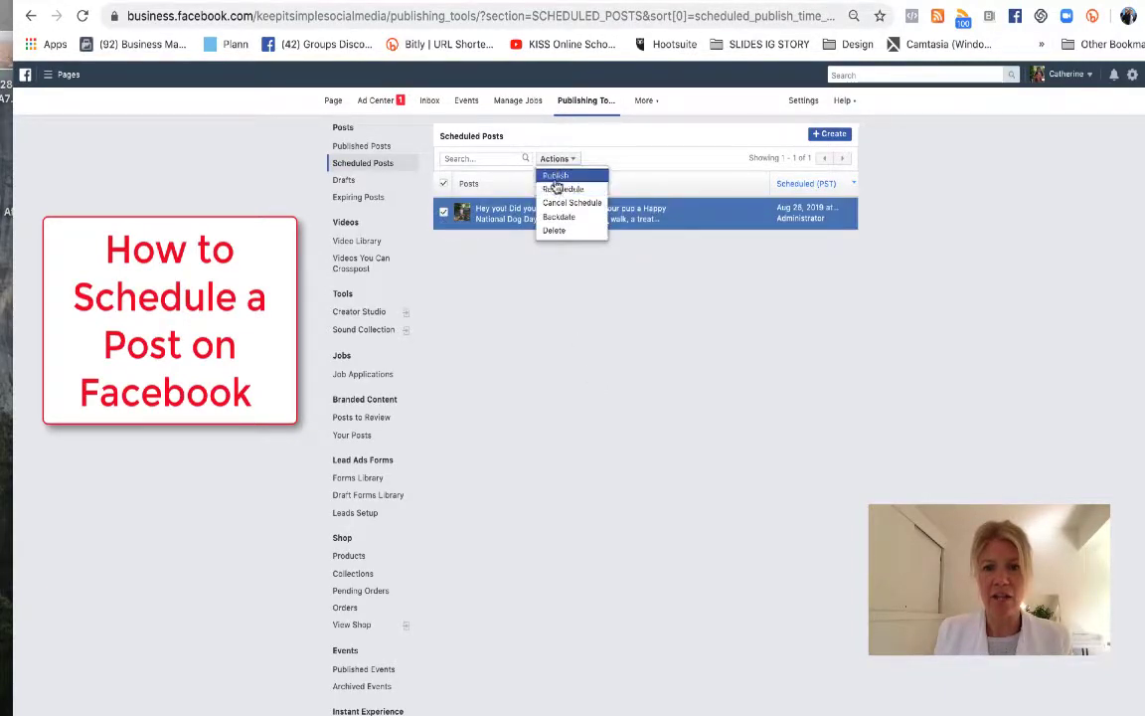
left_click(568, 213)
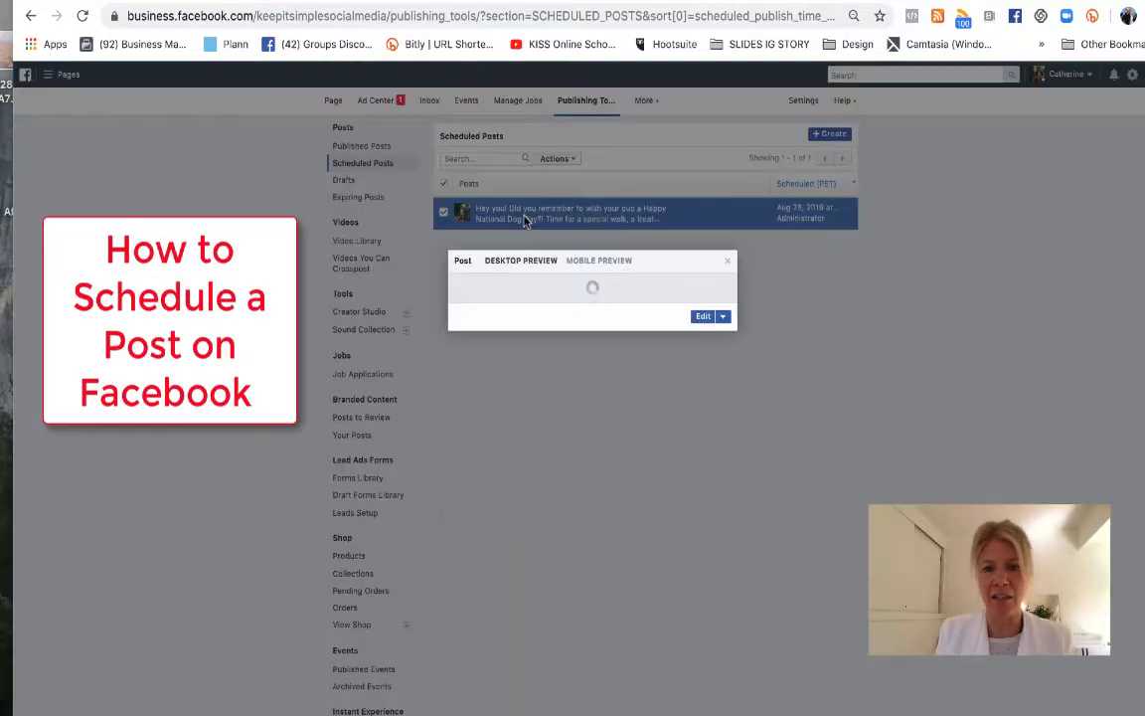